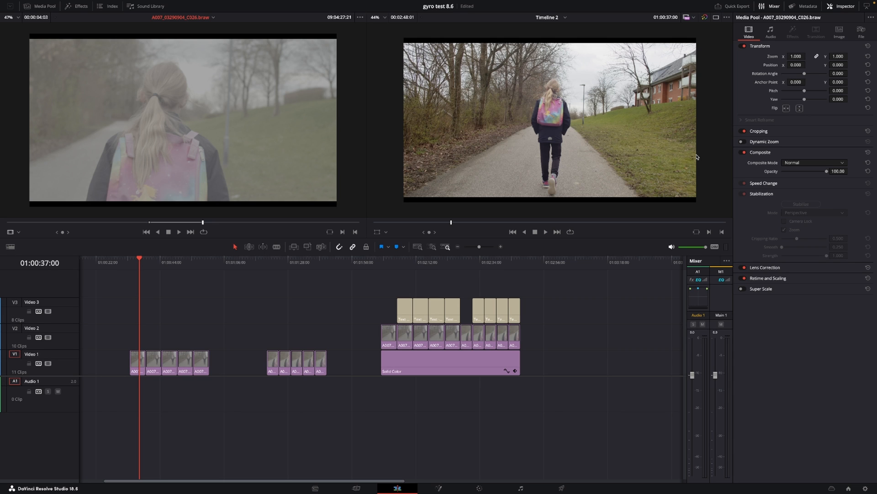
mouse_move(728, 145)
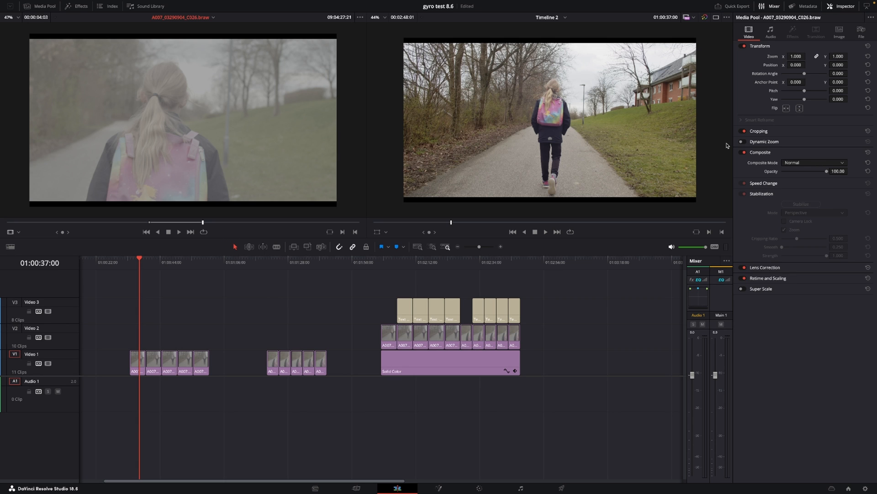
mouse_move(123, 262)
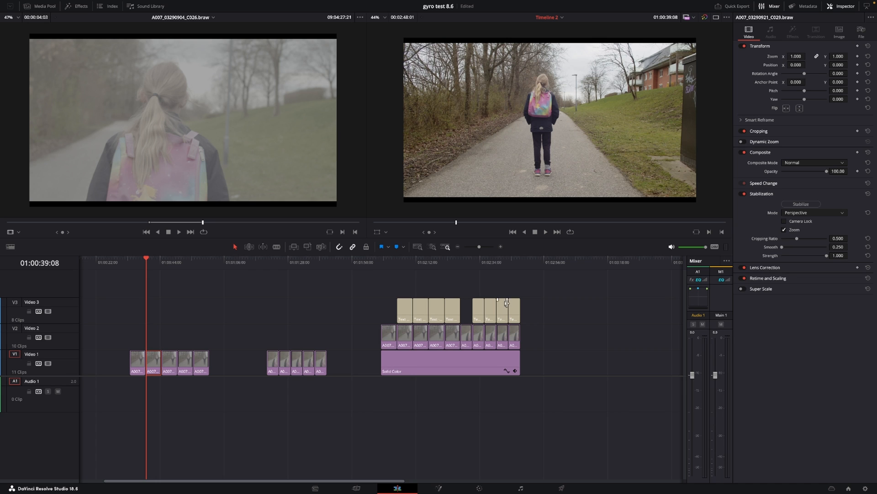
mouse_move(810, 218)
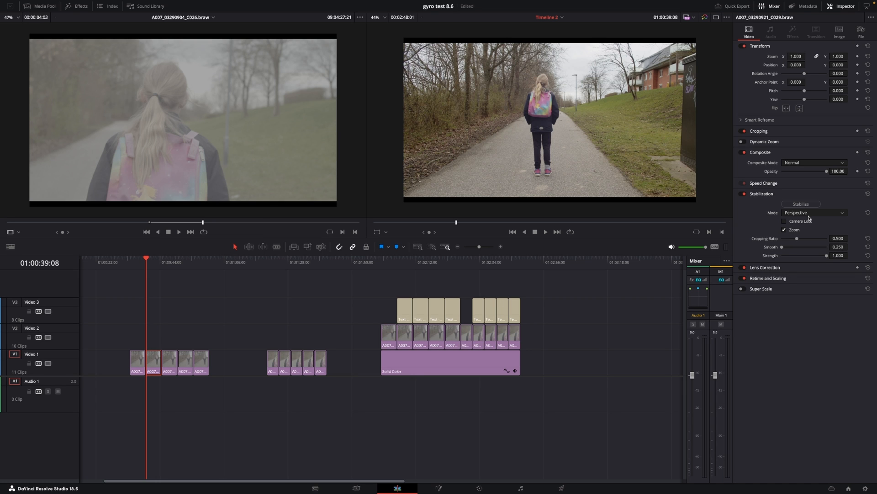
Step: Stabilize the first walking clip in Perspective mode, then switch the next clip's mode to Similarity
left_click(814, 212)
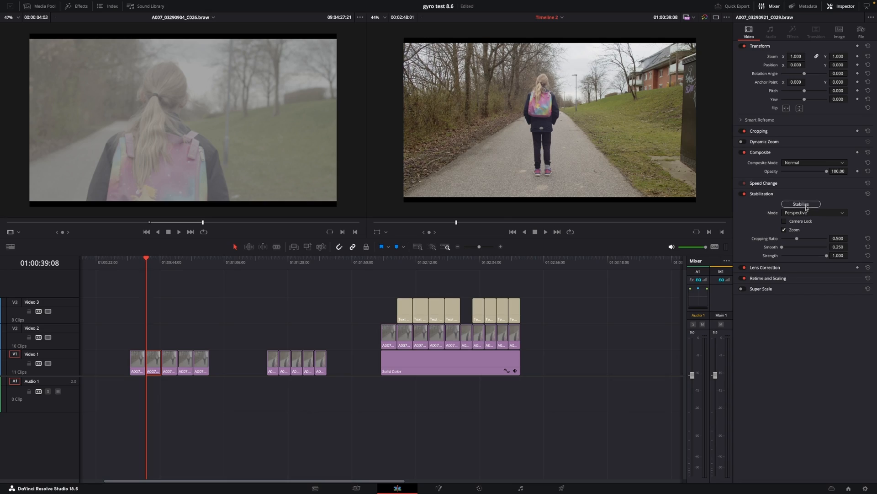
left_click(801, 204)
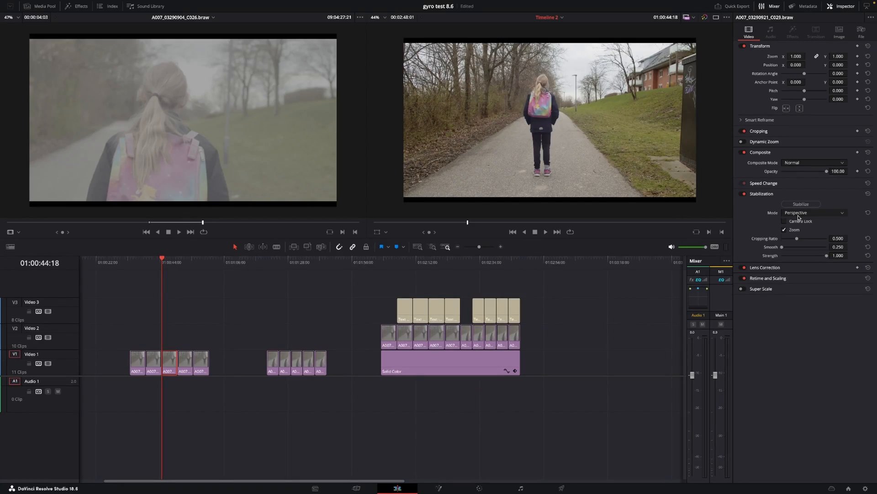
left_click(815, 212)
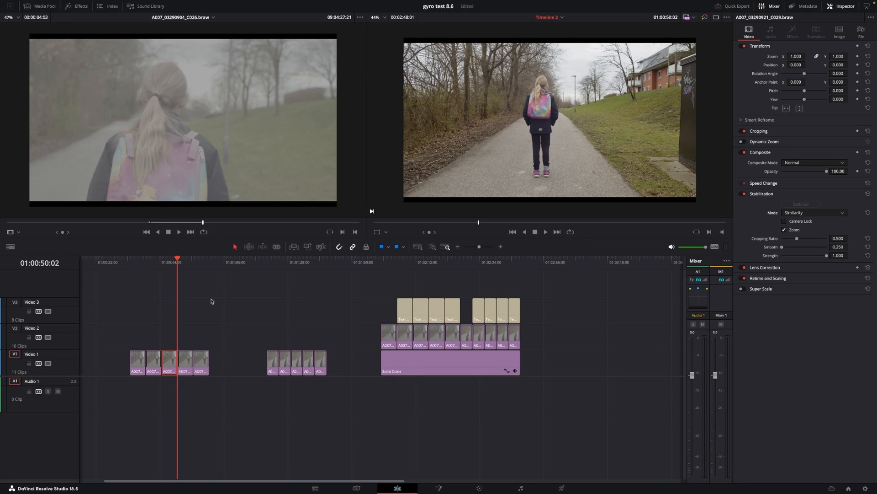
Step: Stabilize the next walking clip using Translation mode
left_click(815, 212)
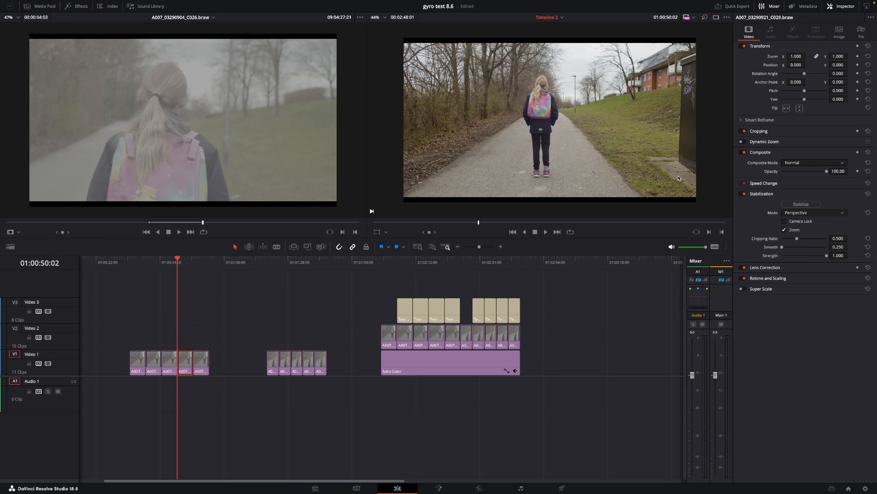
left_click(815, 212)
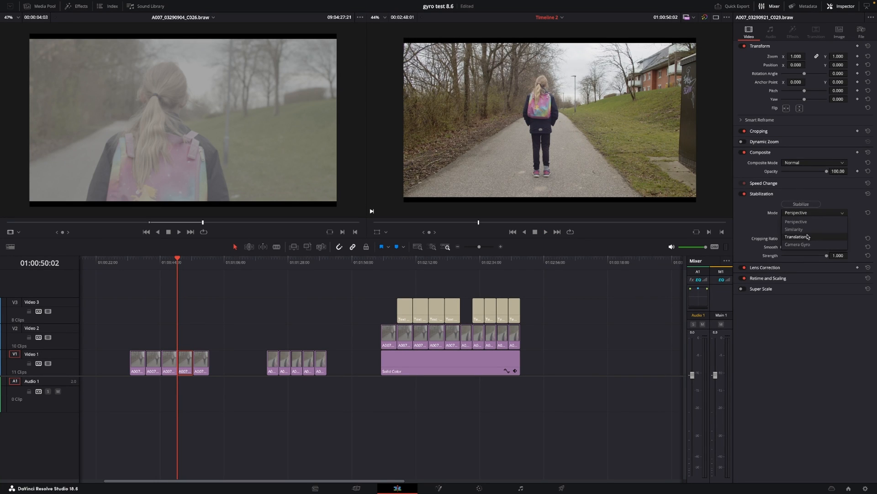
left_click(797, 236)
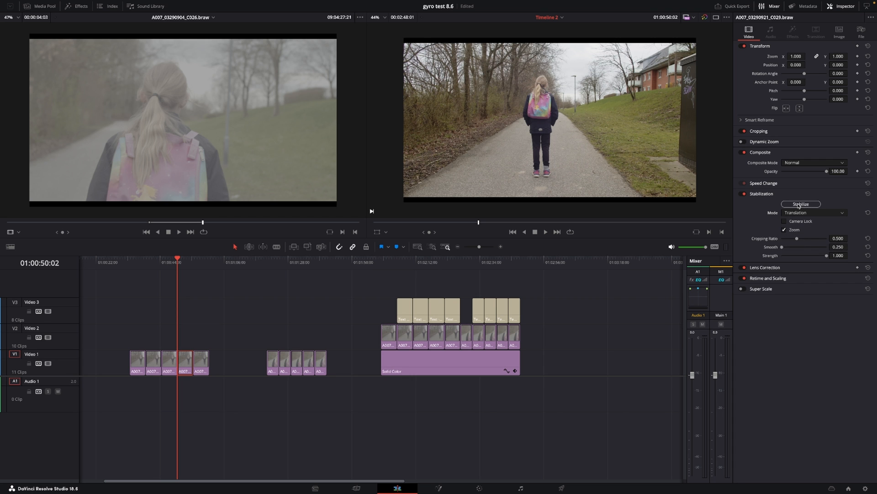
left_click(800, 203)
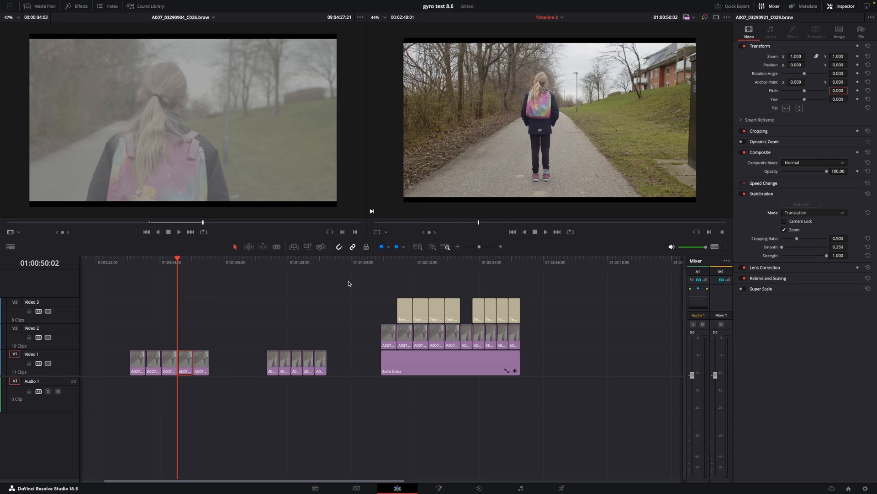
mouse_move(341, 283)
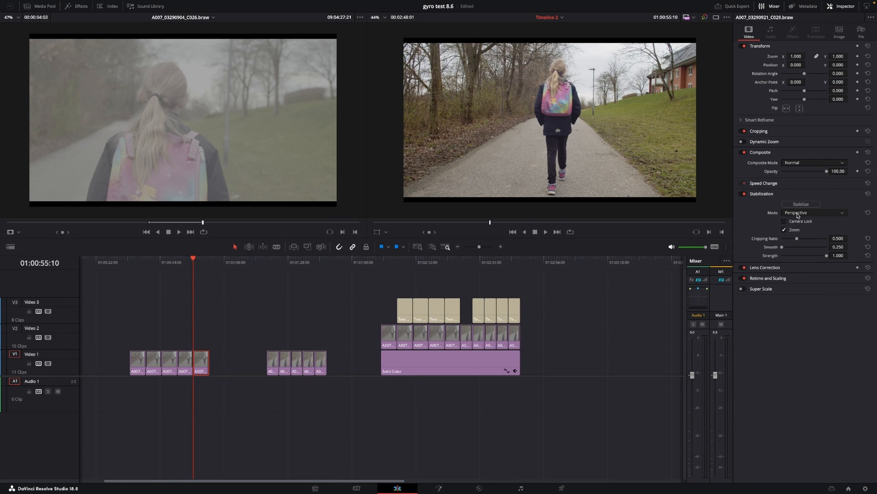
Step: Stabilize the following clip using Camera Gyro mode
left_click(814, 212)
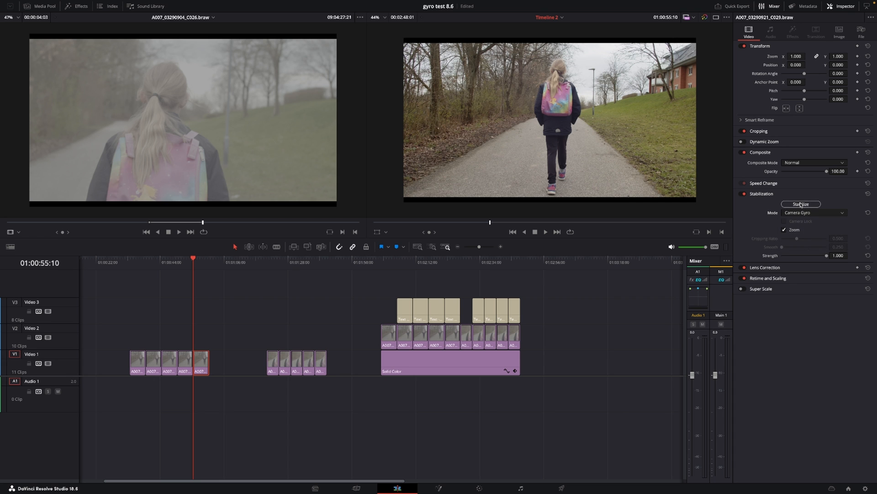
left_click(800, 204)
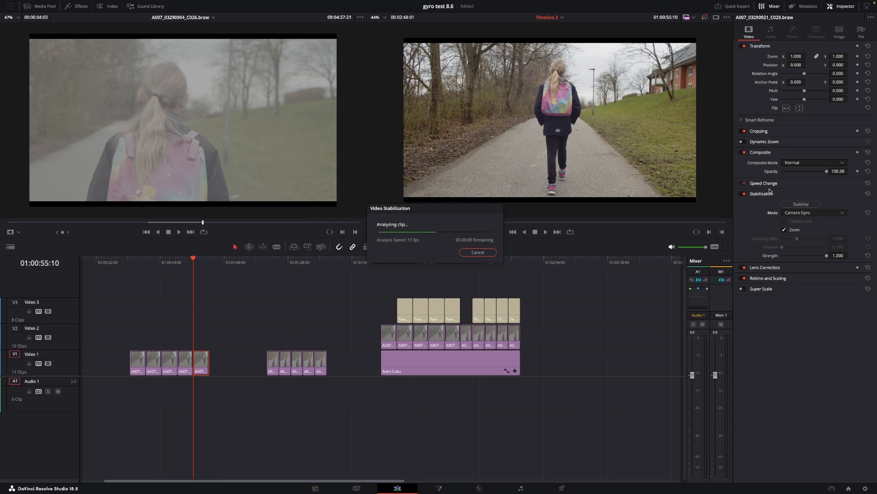
left_click(477, 252)
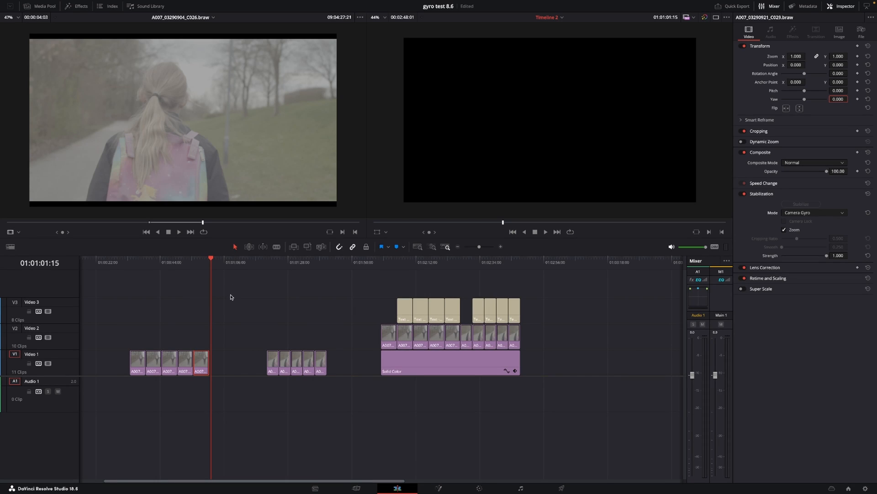
mouse_move(187, 314)
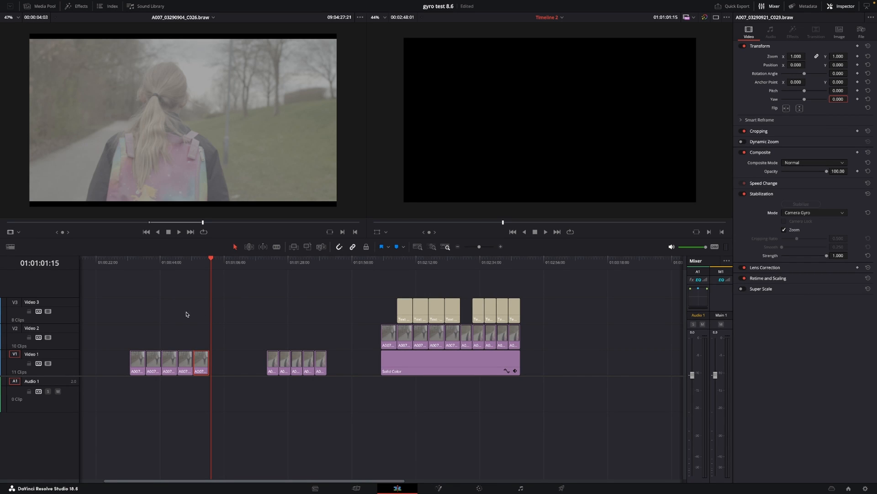
Step: Select the second group's first walking clip and stabilize it, keeping Perspective mode
left_click(210, 261)
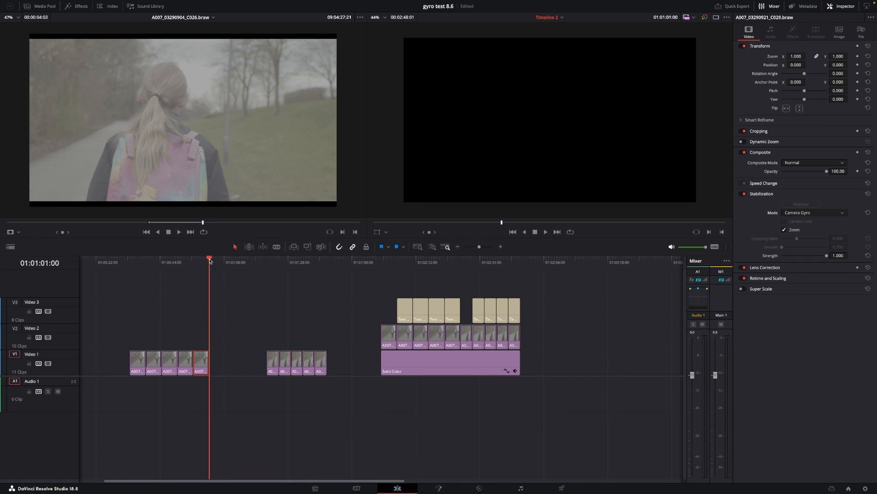
left_click(266, 259)
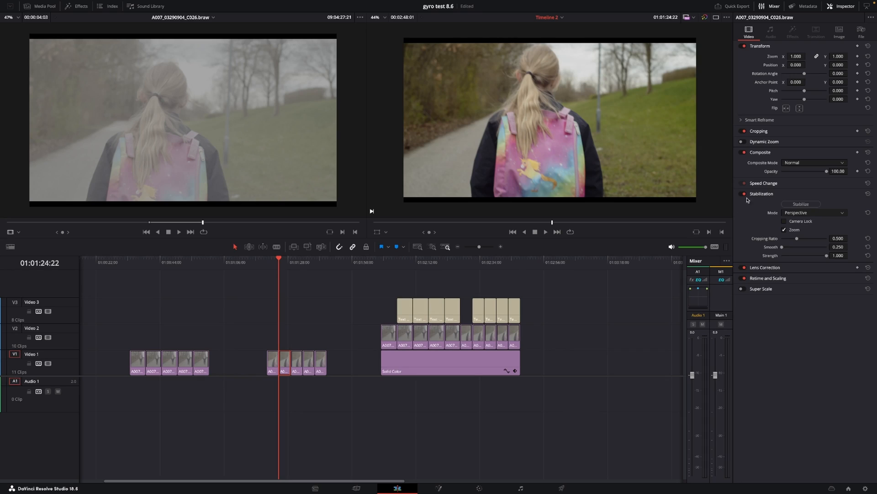
left_click(815, 212)
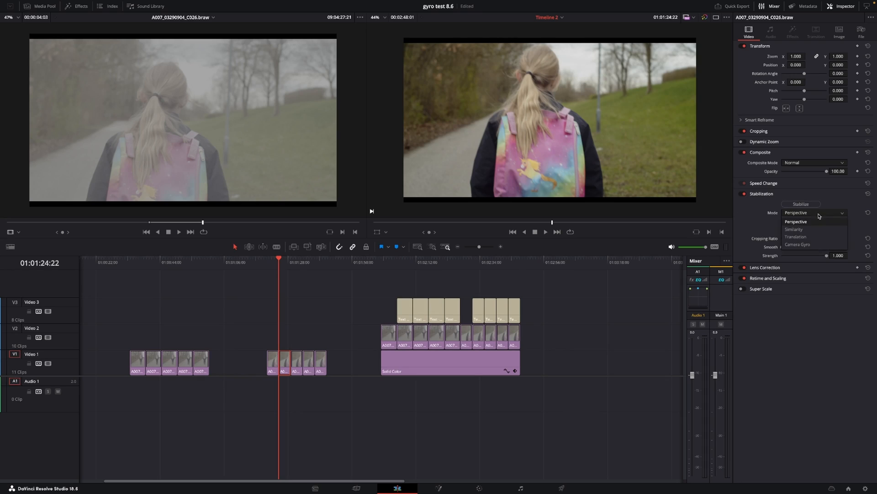
left_click(800, 204)
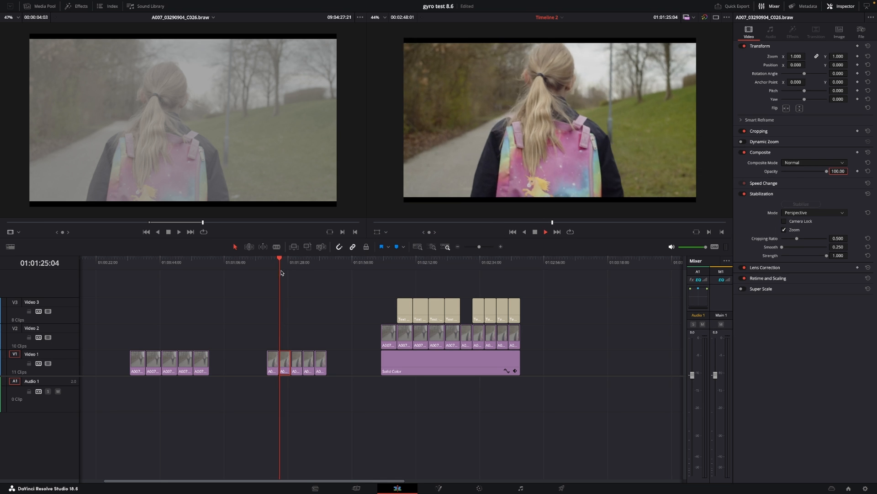
left_click(291, 257)
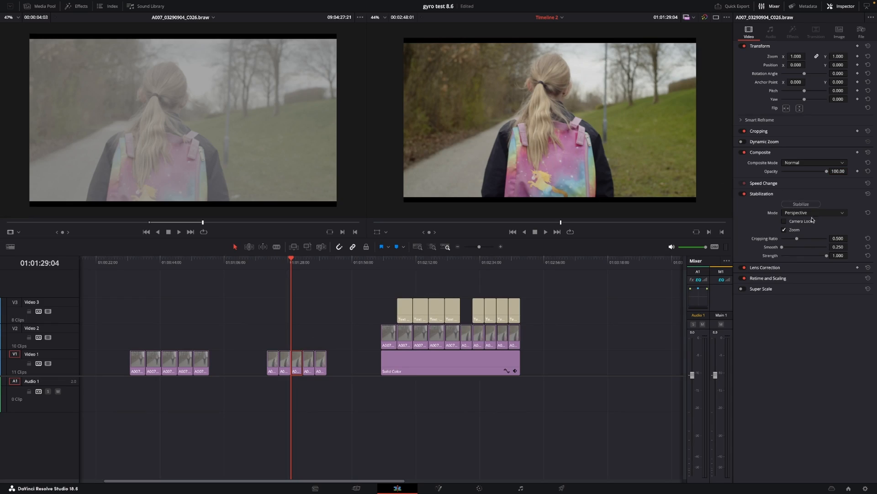
Step: Stabilize one second-group clip with Similarity and the next with Translation
left_click(814, 213)
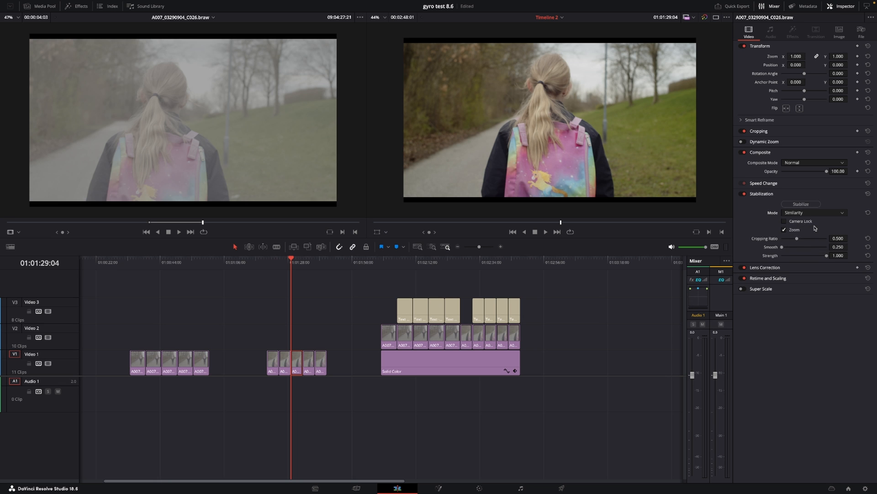
left_click(801, 203)
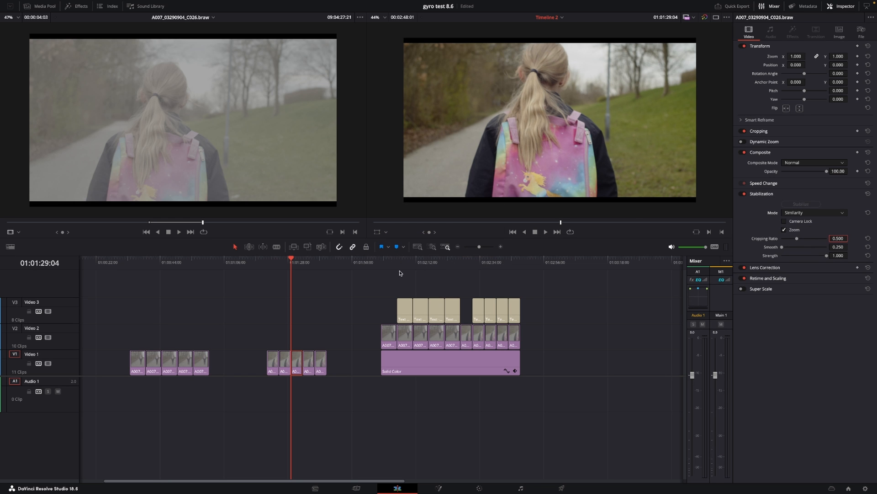
mouse_move(338, 291)
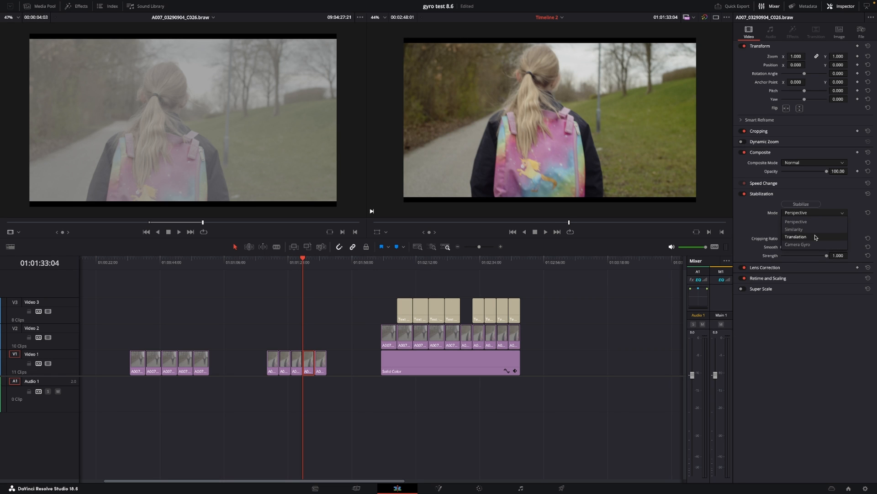
left_click(795, 236)
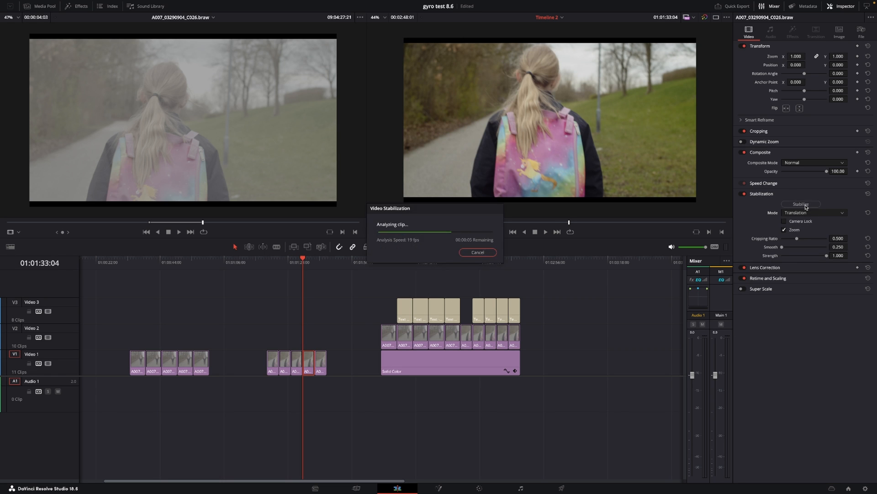
left_click(477, 252)
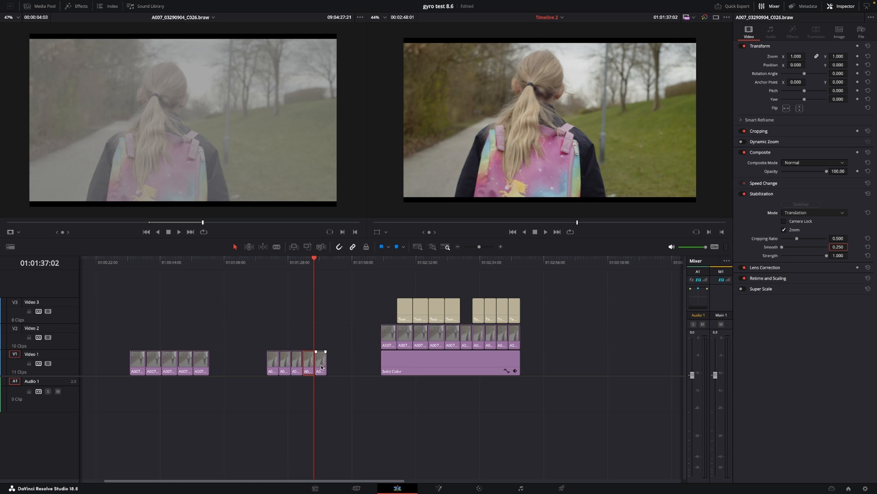
Step: Set the final second-group walking clip to Camera Gyro stabilization
left_click(815, 212)
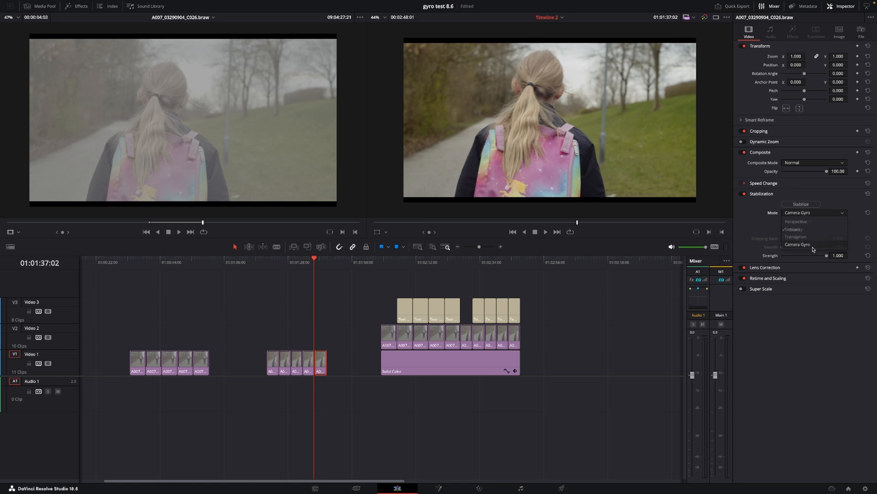
left_click(801, 203)
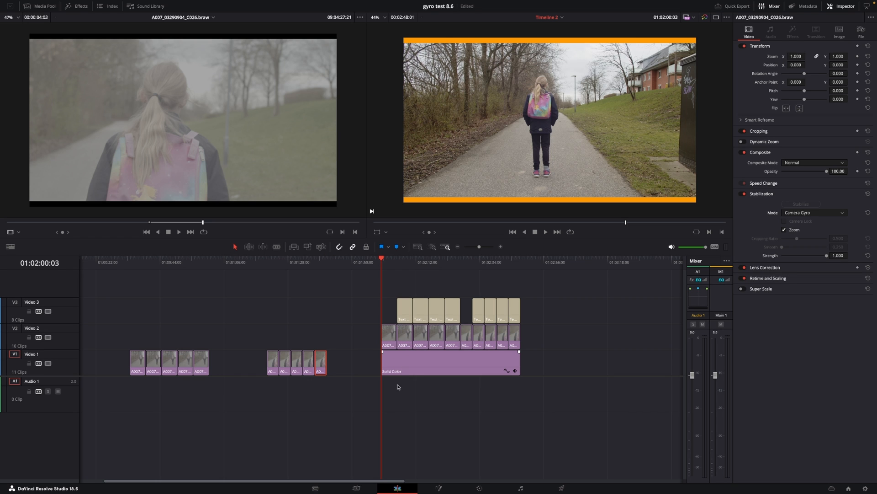
mouse_move(393, 393)
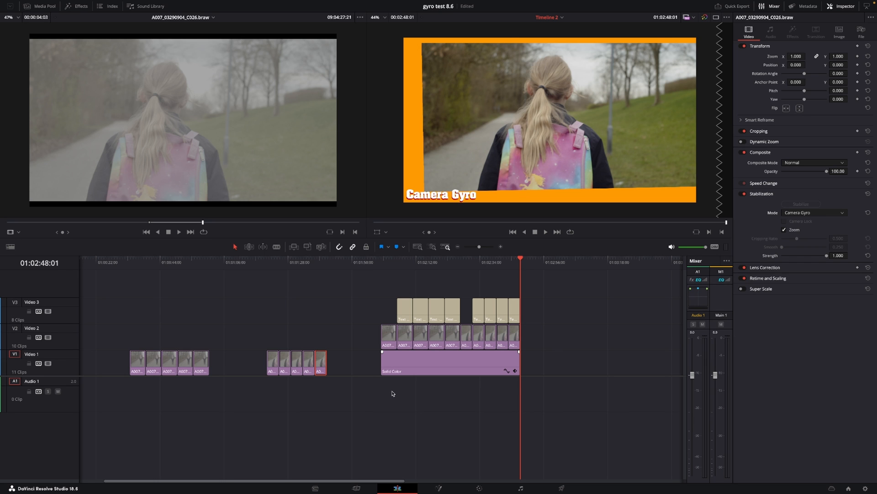
mouse_move(412, 383)
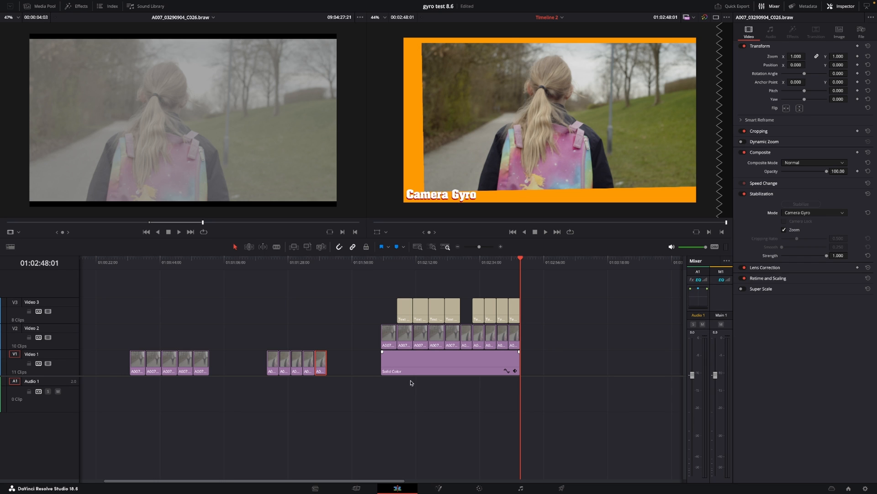
Step: After playback ends, return the playhead to the Perspective section of the comparison
left_click(397, 258)
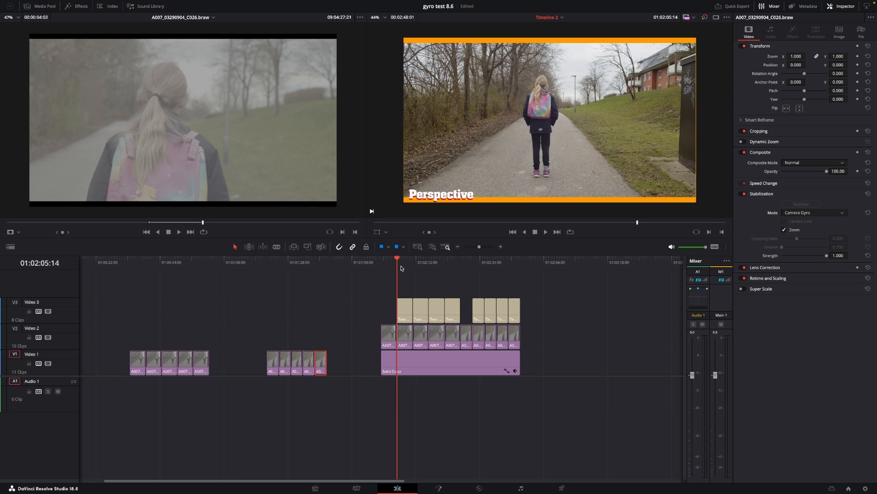